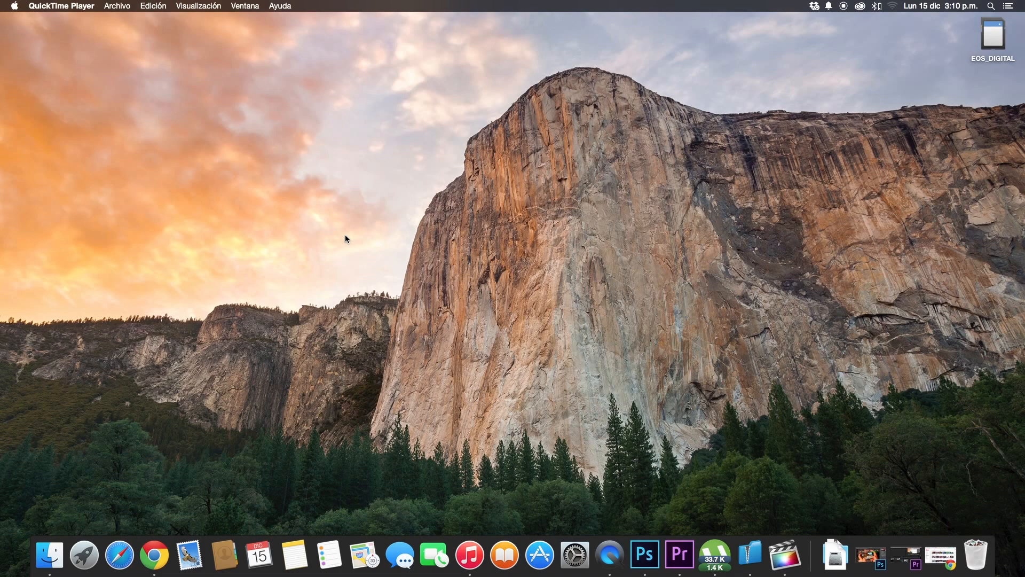
mouse_move(207, 320)
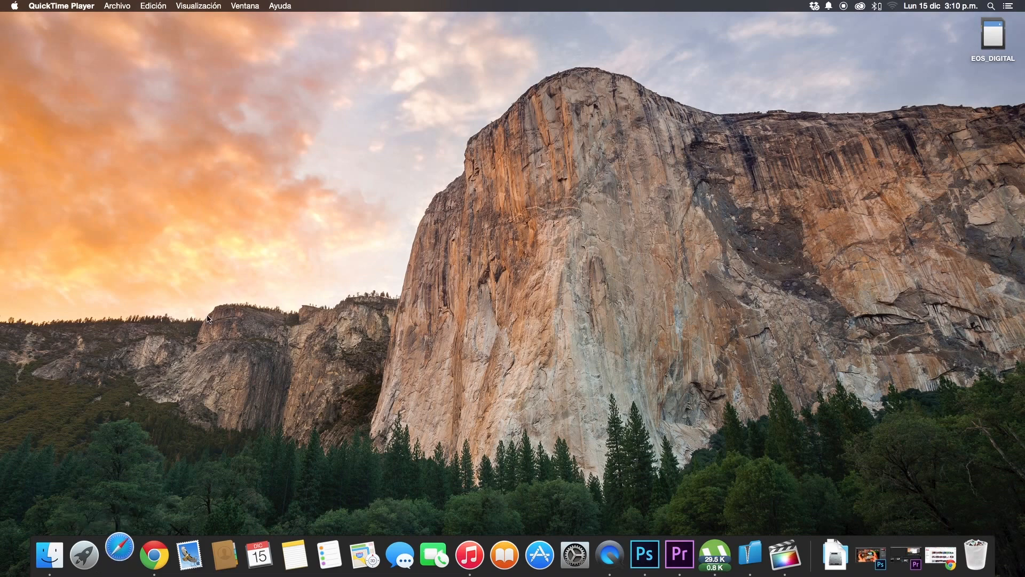
mouse_move(261, 149)
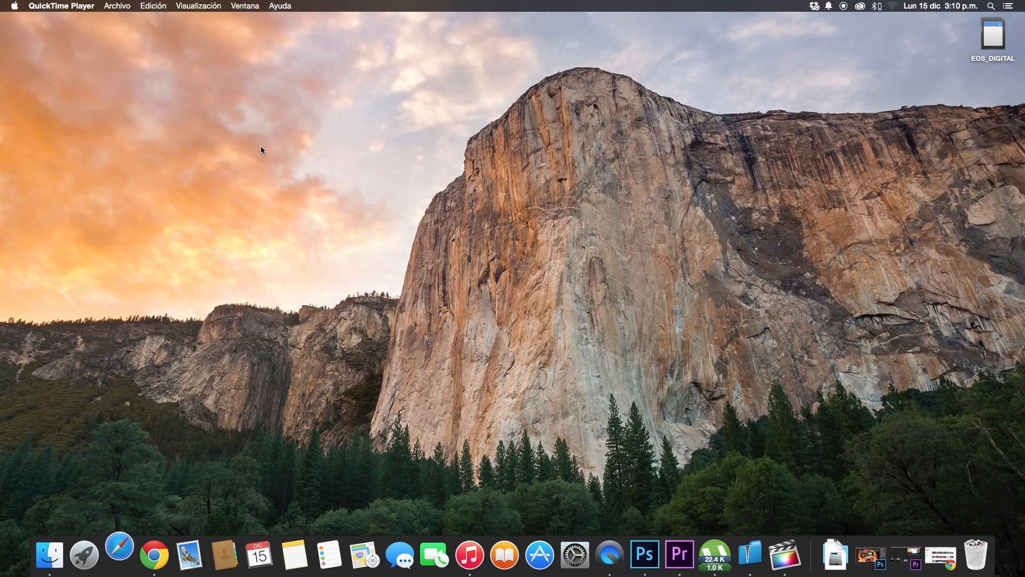
Launch Safari from the Dock so the SamMobile homepage appears.
click(118, 554)
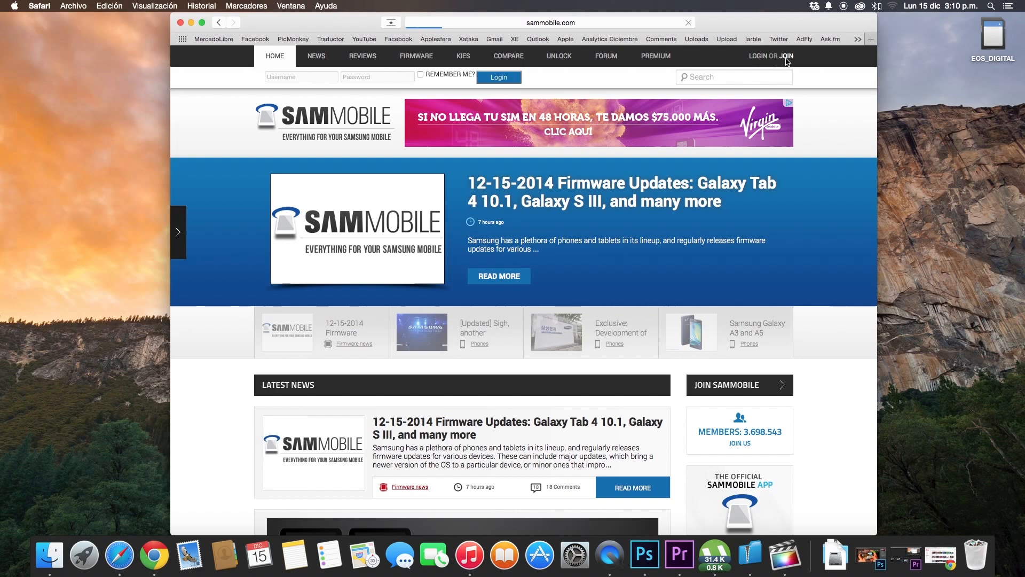
click(771, 55)
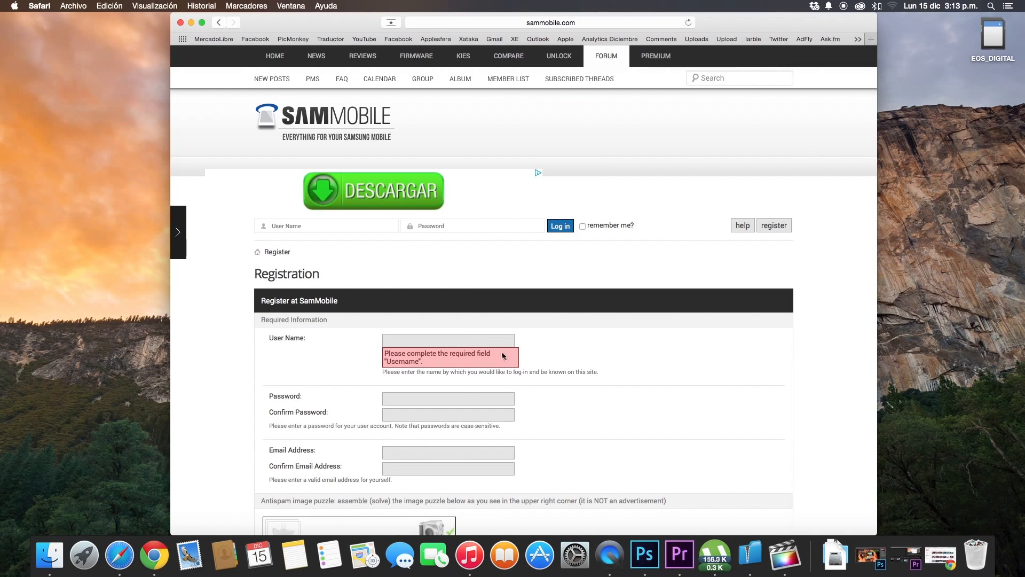
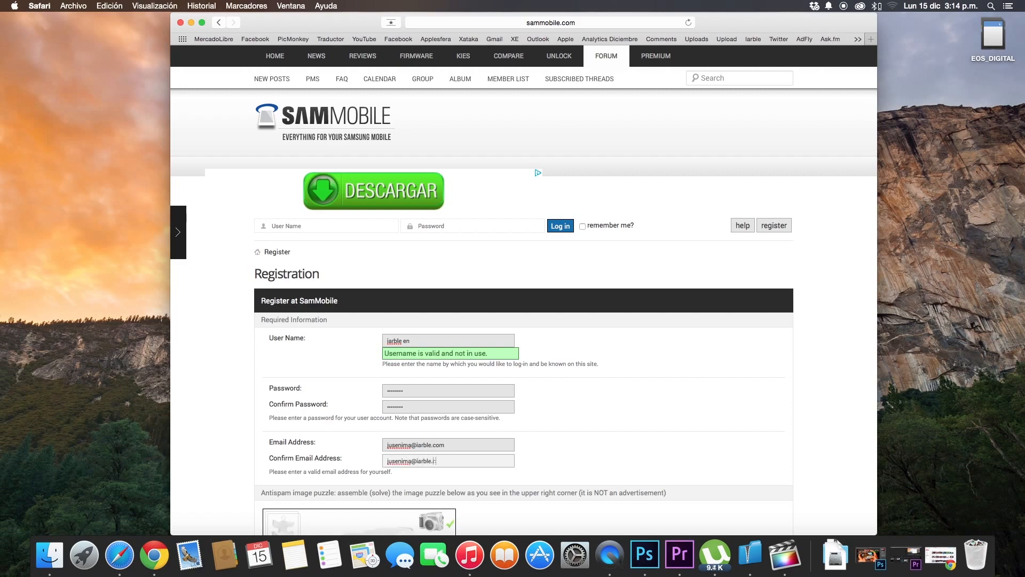
Solve the antispam puzzle and choose United States with the GMT -10:00 Hawaii time zone.
scroll(down, 3)
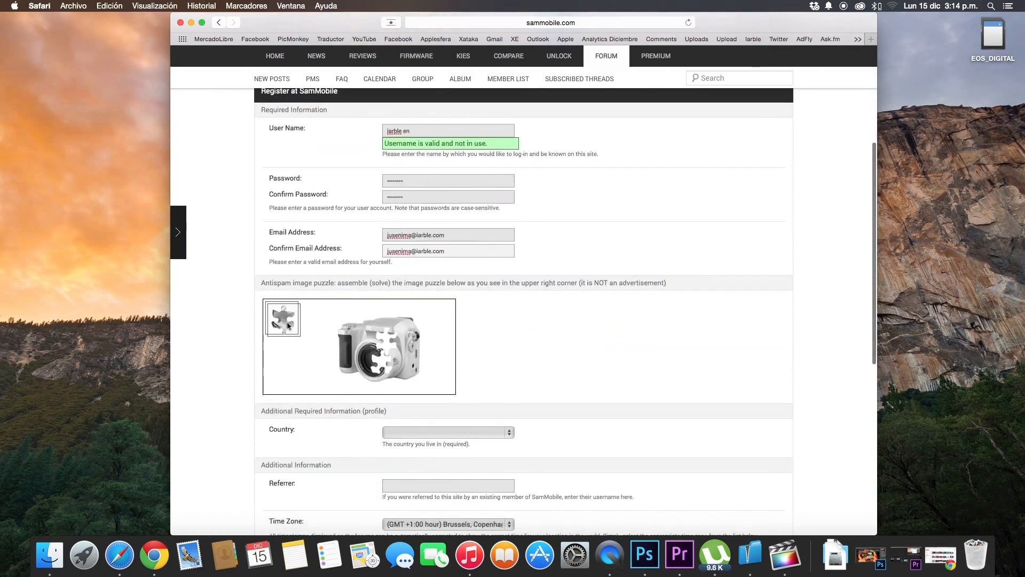
drag(282, 318, 385, 346)
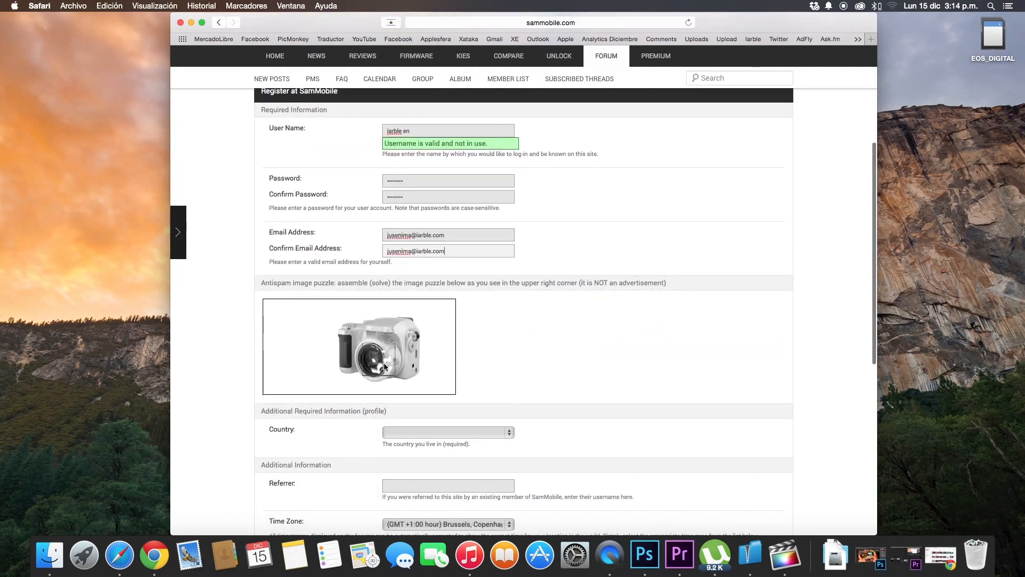
scroll(down, 3)
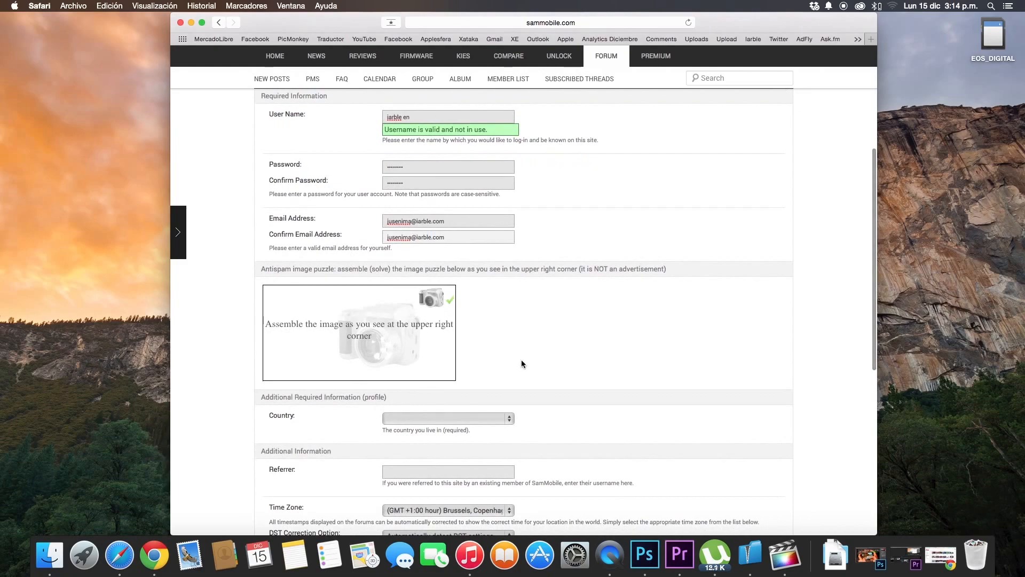
click(447, 418)
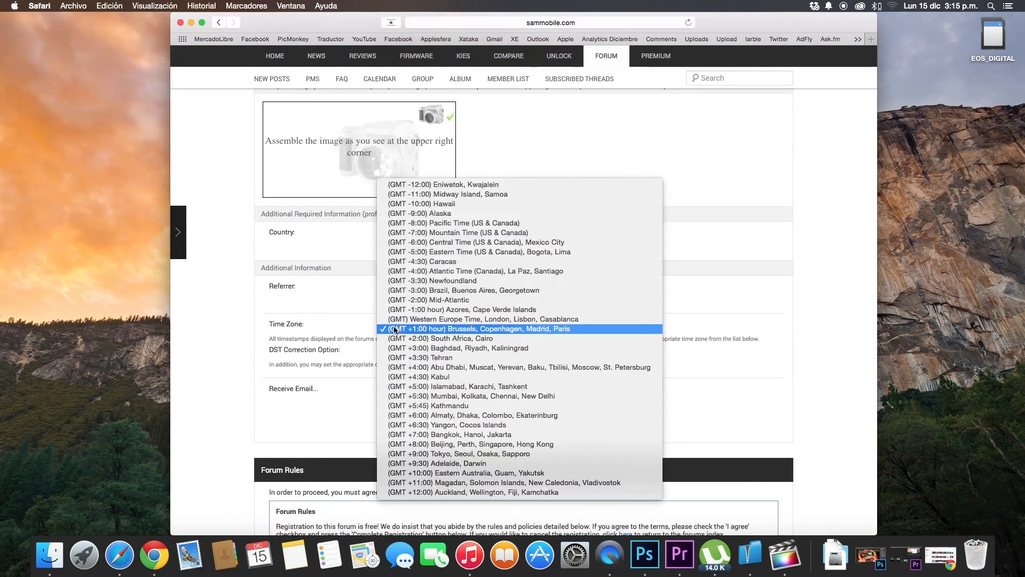
mouse_move(526, 334)
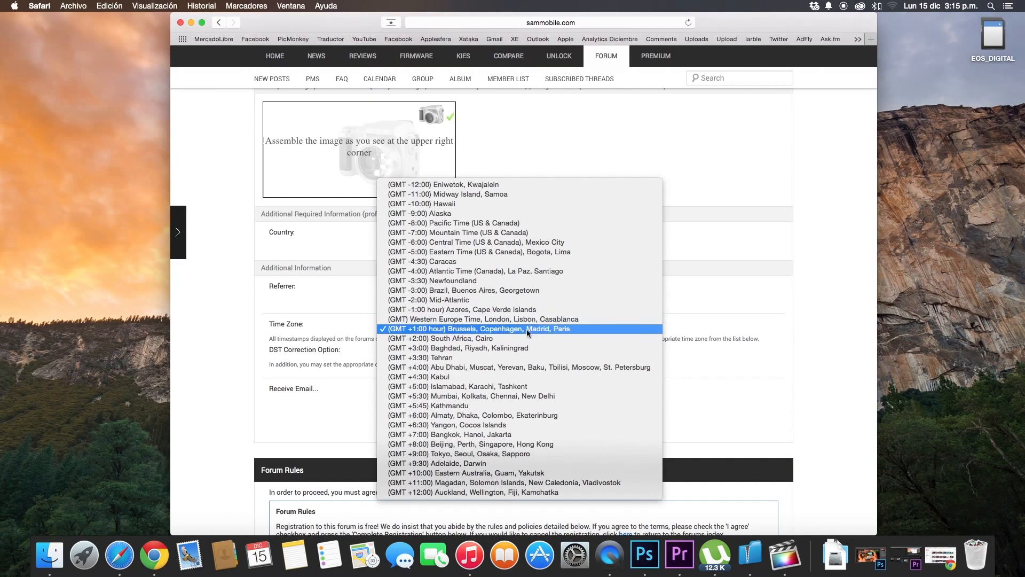
click(422, 203)
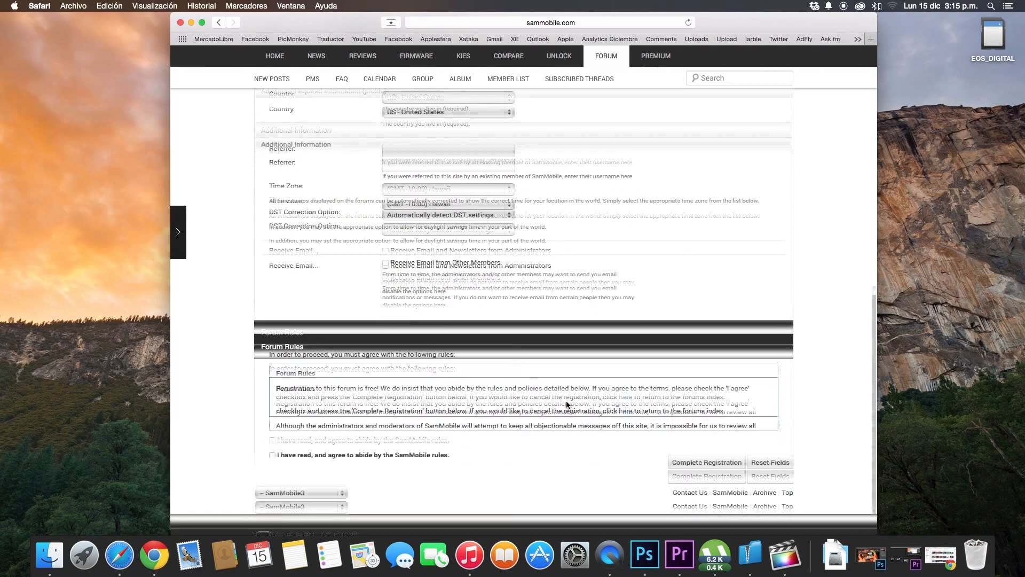
Accept the SamMobile forum rules and submit with Complete Registration.
scroll(down, 3)
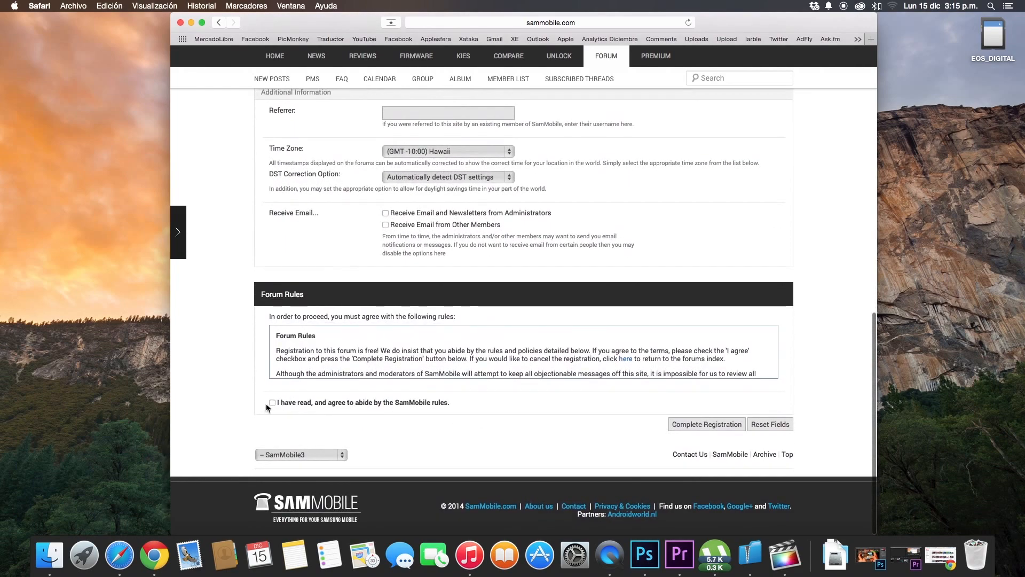
click(272, 402)
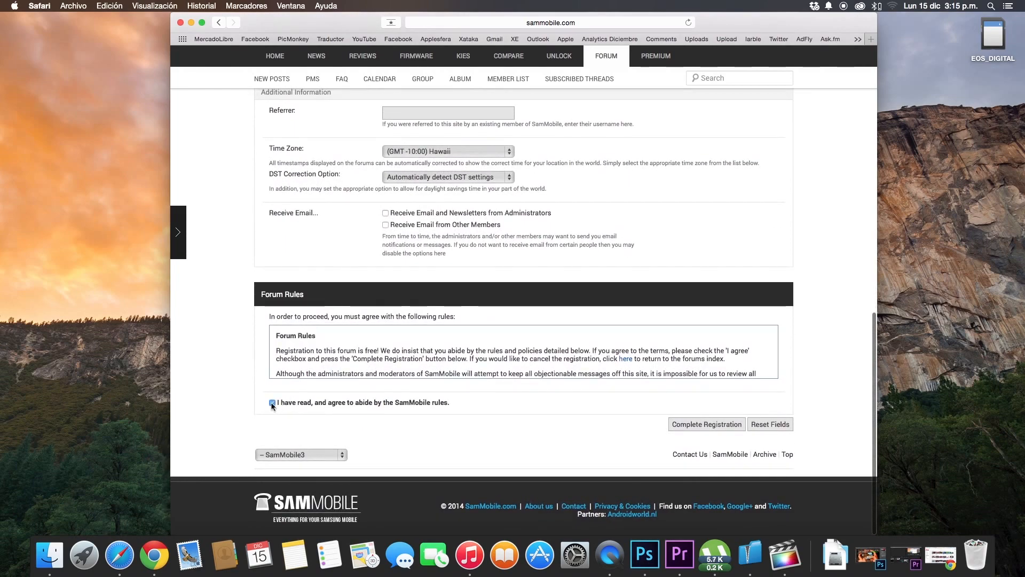
click(272, 403)
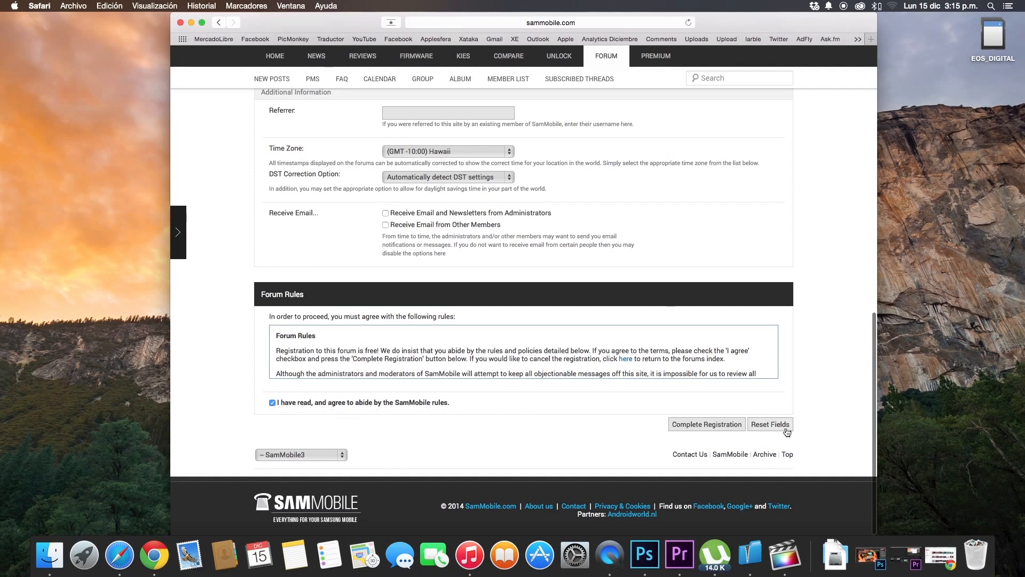
mouse_move(715, 429)
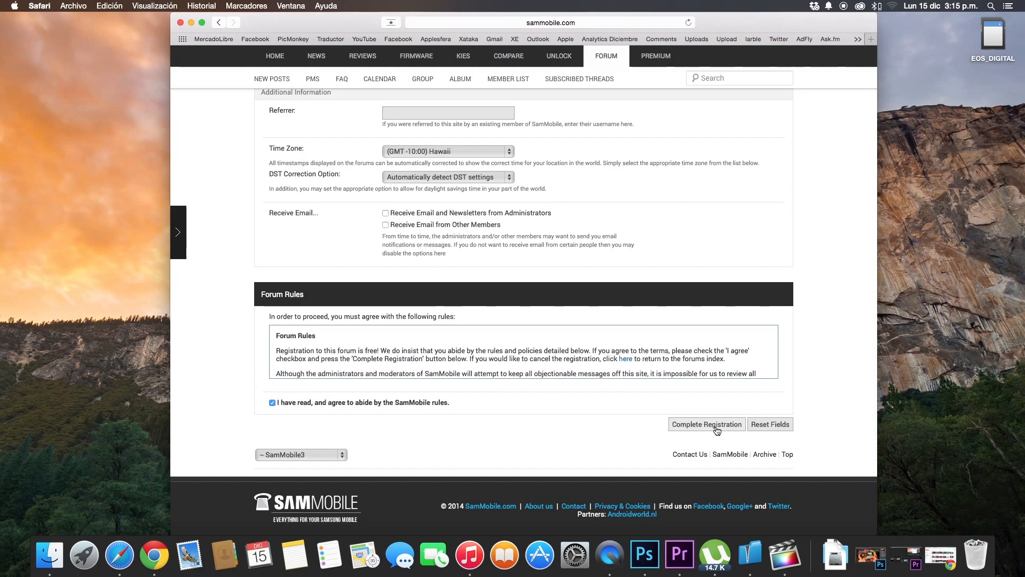
click(706, 424)
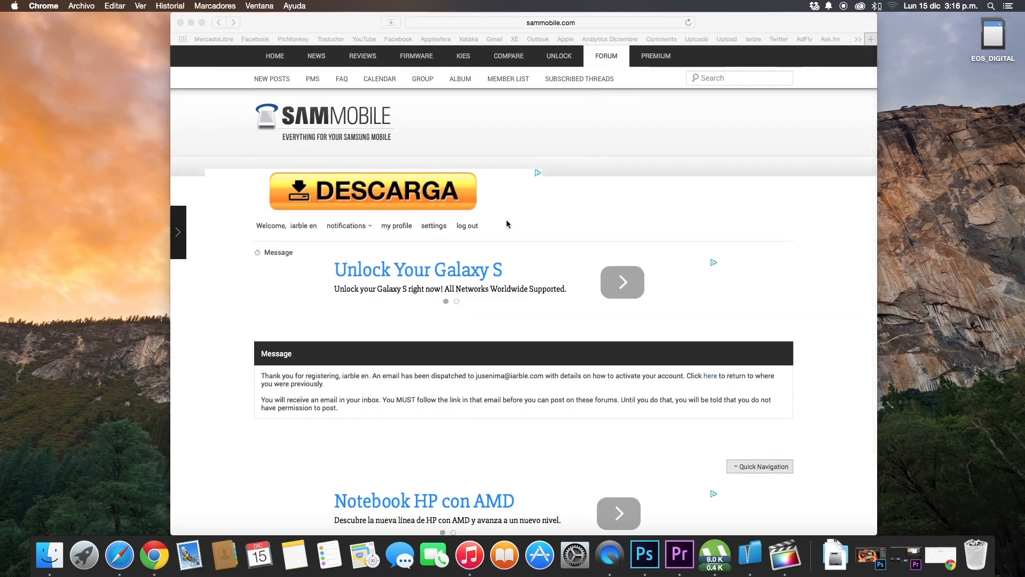
Navigate to the Firmware Portal from the top bar while logged in.
click(190, 24)
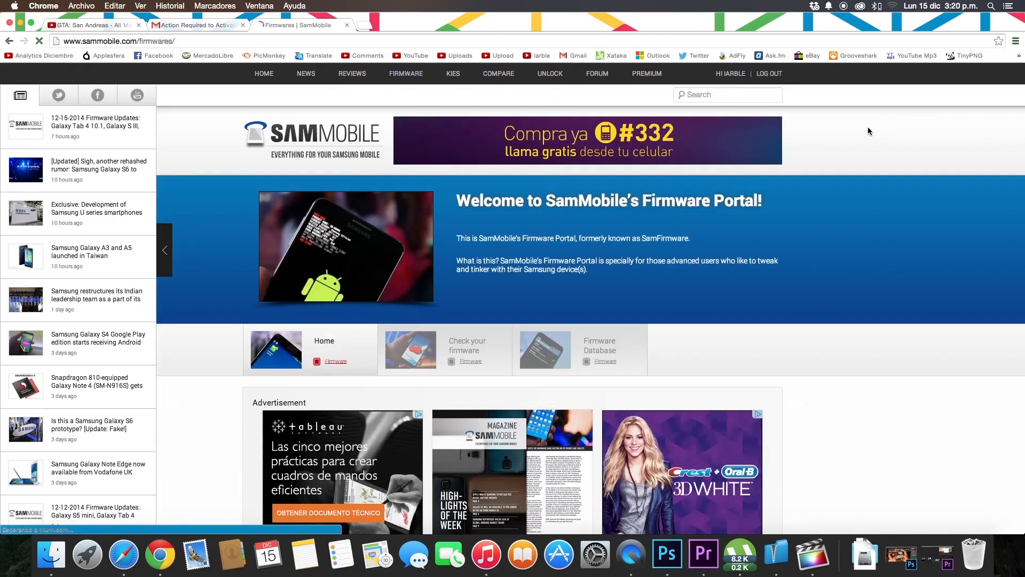
Search 'sm-' in the device box and select the Galaxy S5 mini SM-G800M Colombia firmware.
scroll(down, 3)
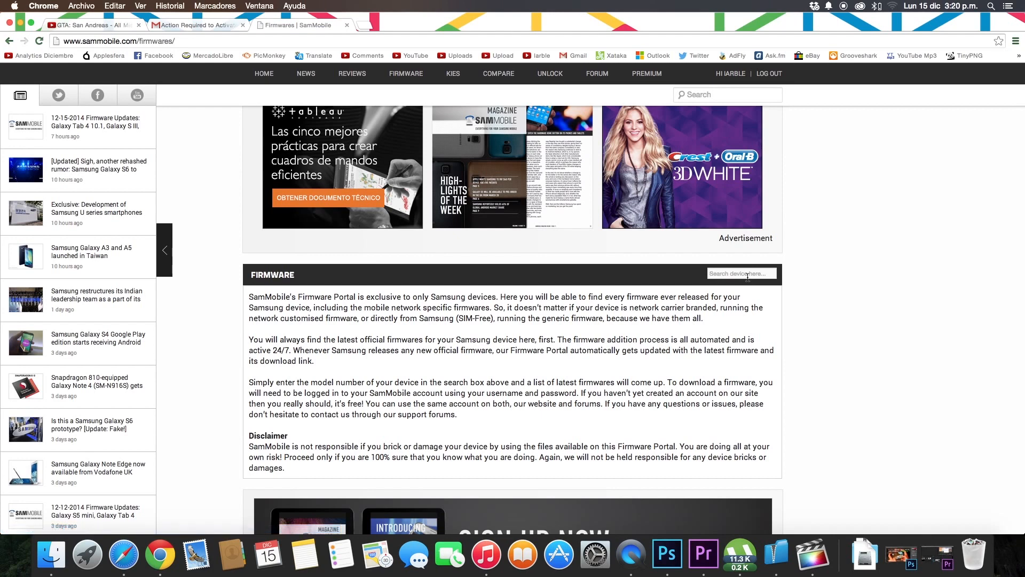
text(sm-)
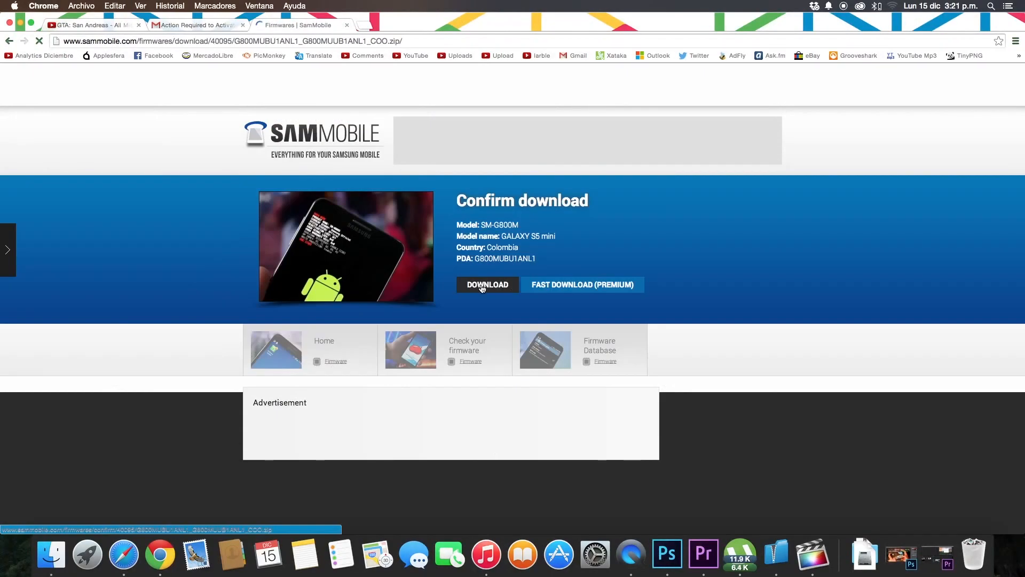
Start the SM-G800M Colombia firmware download so the save dialog for the zip appears.
click(487, 284)
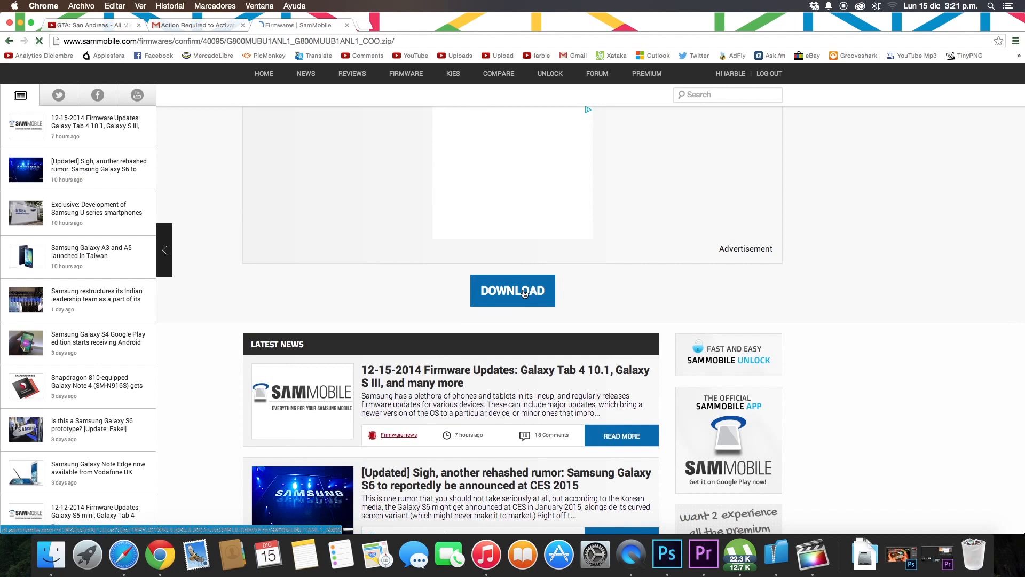
click(512, 291)
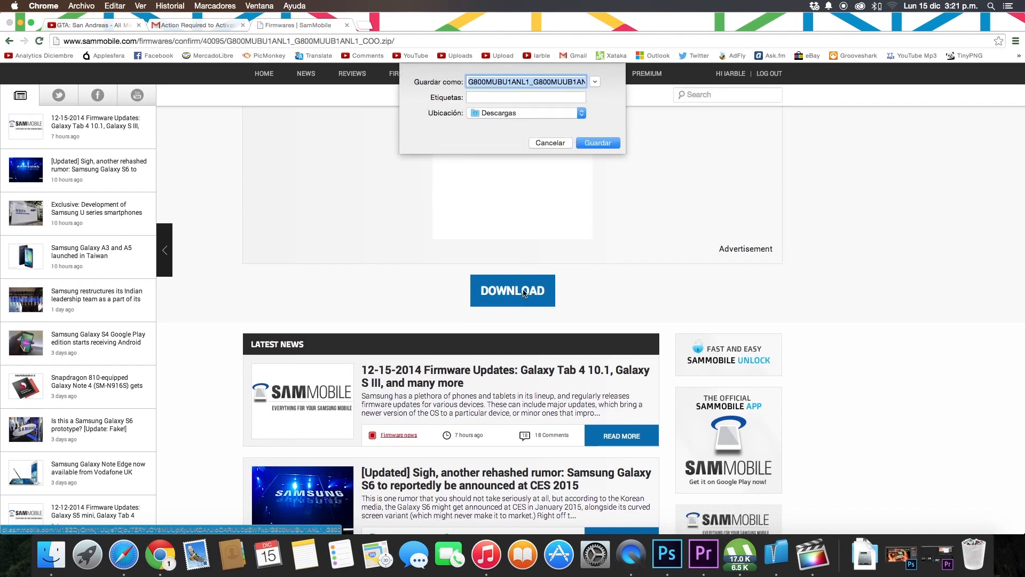